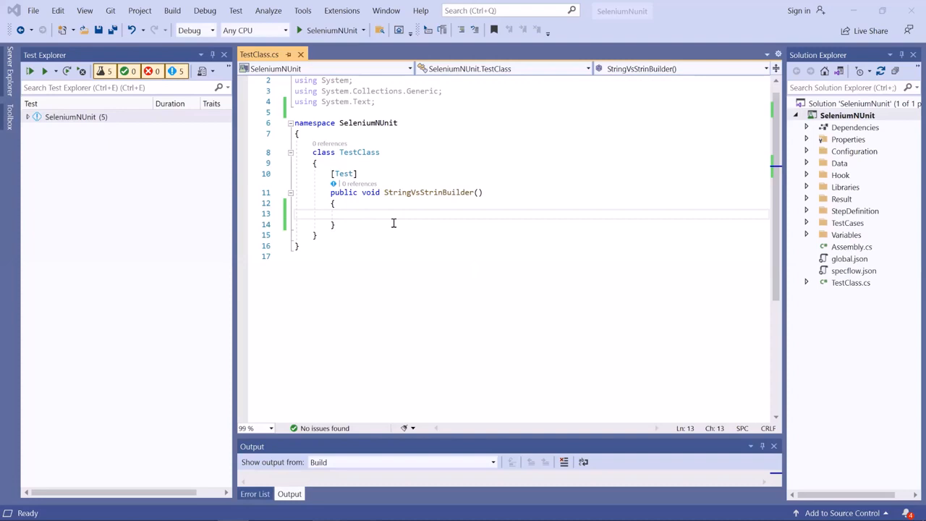
mouse_move(388, 240)
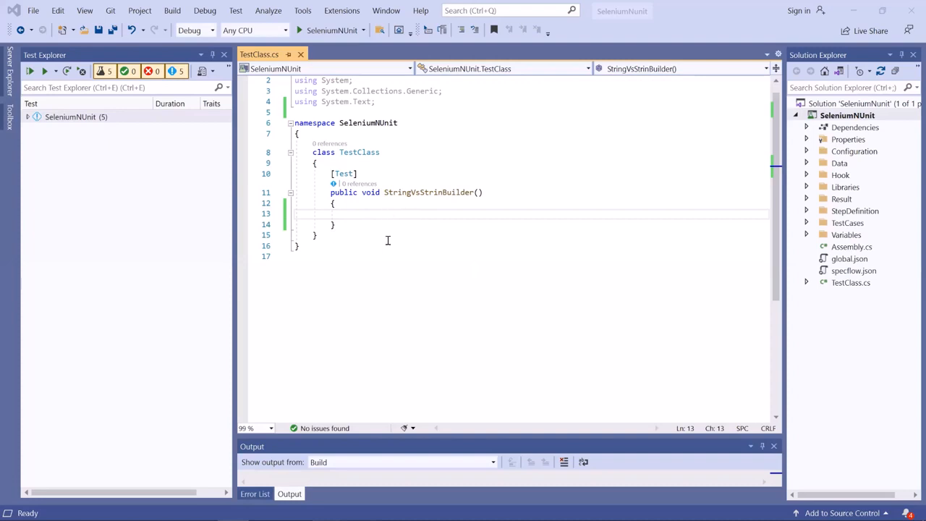
mouse_move(423, 237)
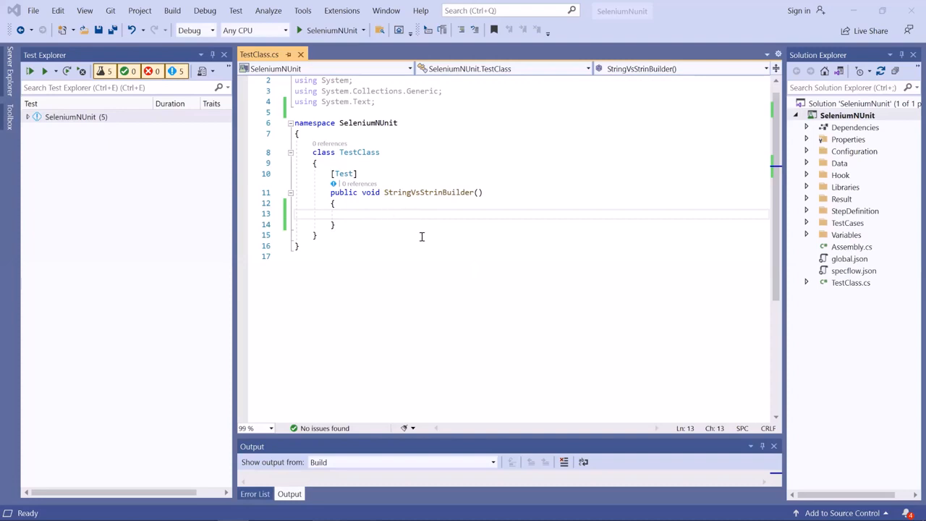
- Declare String str = "MaximumAutomation"; at the start of the StringVsStrinBuilder test body
double_click(428, 193)
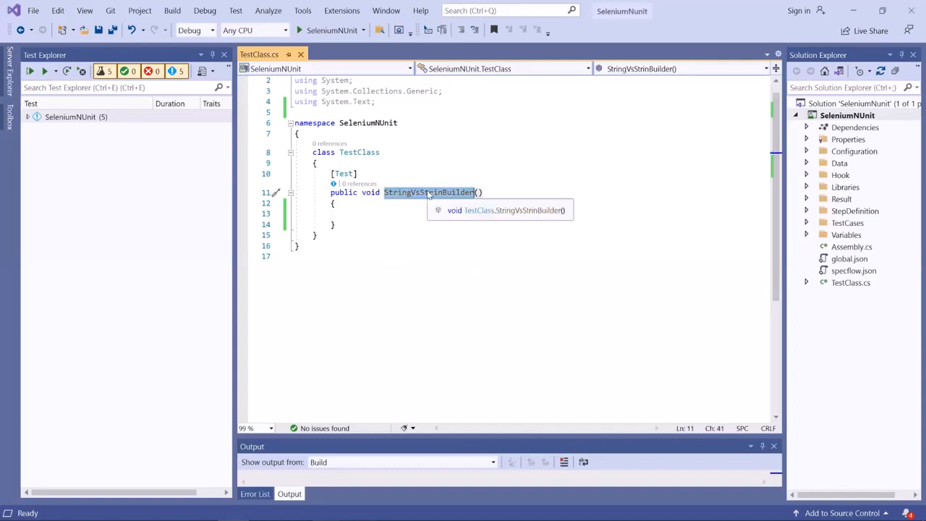
mouse_move(412, 200)
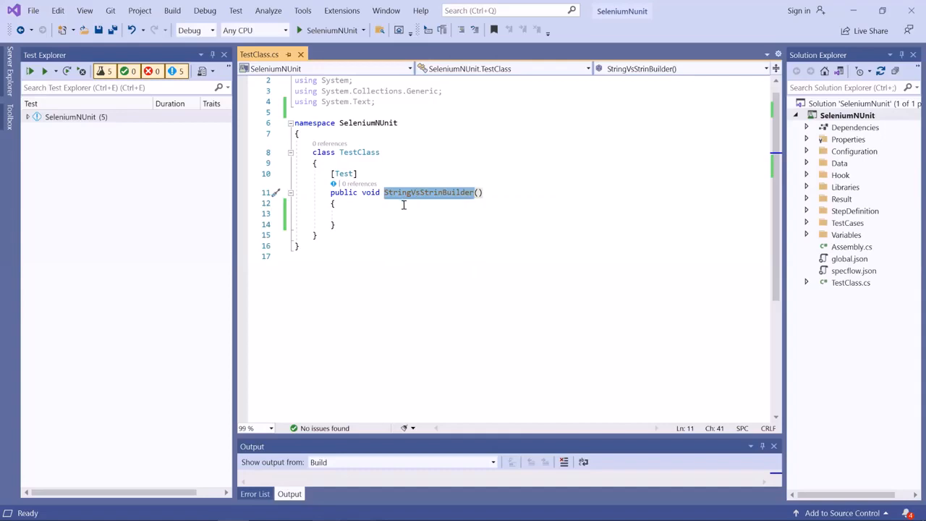
click(332, 224)
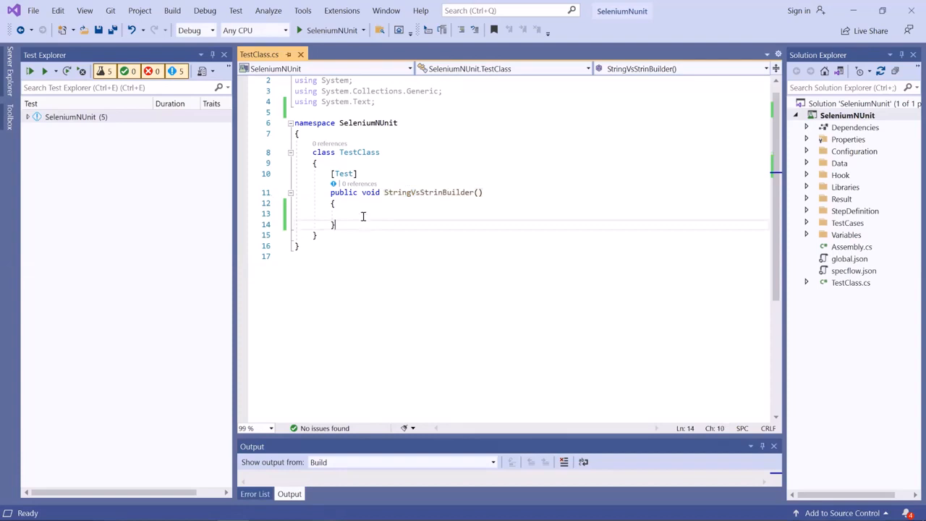
text(String)
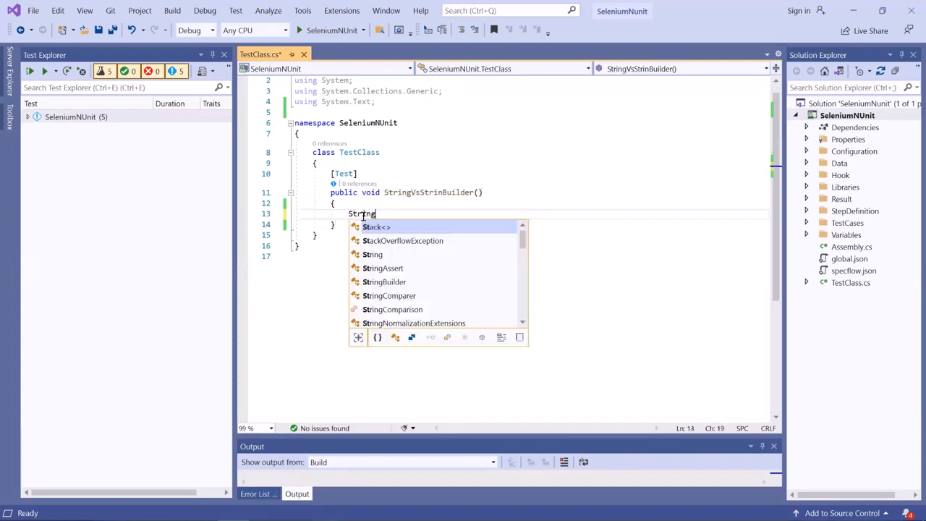
text(str)
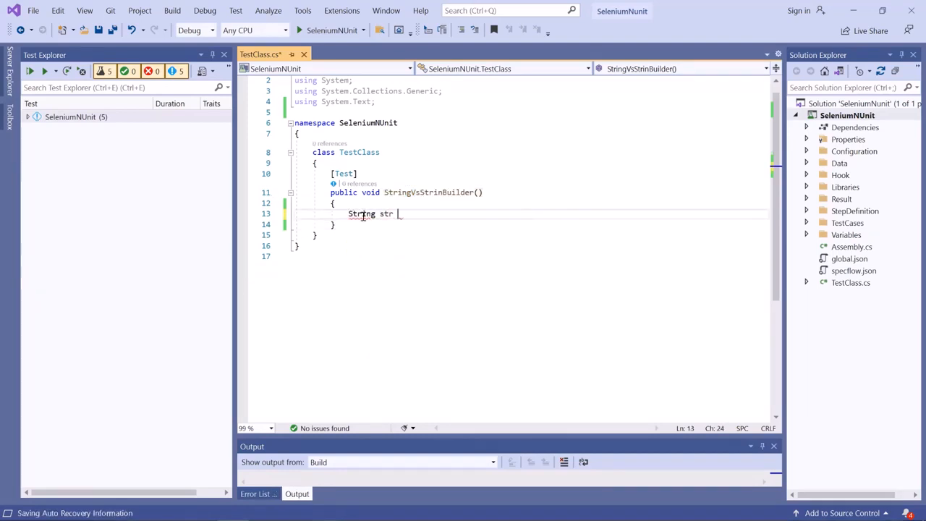
text(= "")
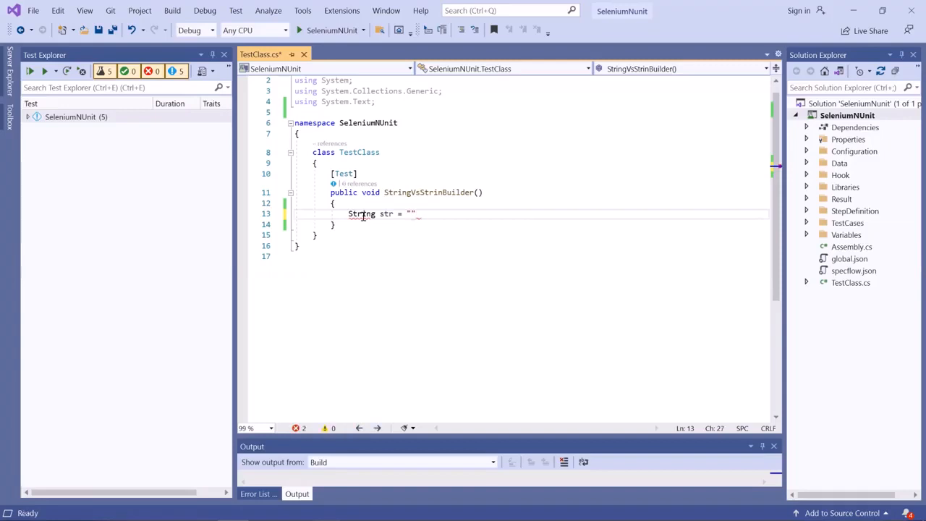
text(Maximum)
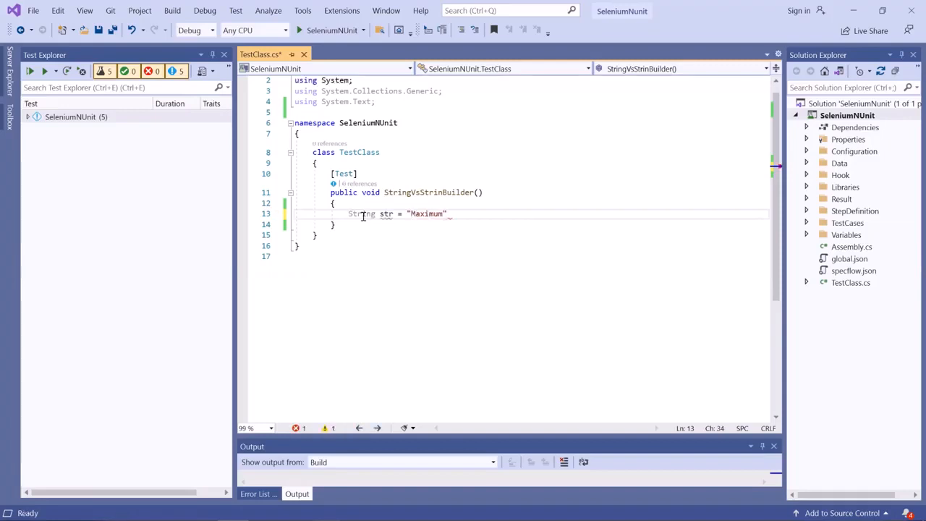
text(Automation";)
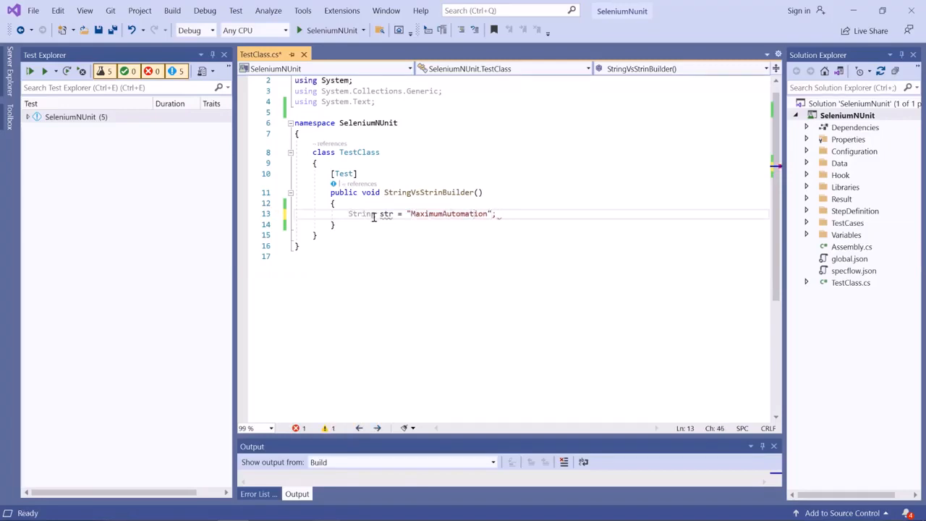
- Declare StringBuilder strbdr = new StringBuilder("MaximumAutomation"); on the next line
text(StringBuilder)
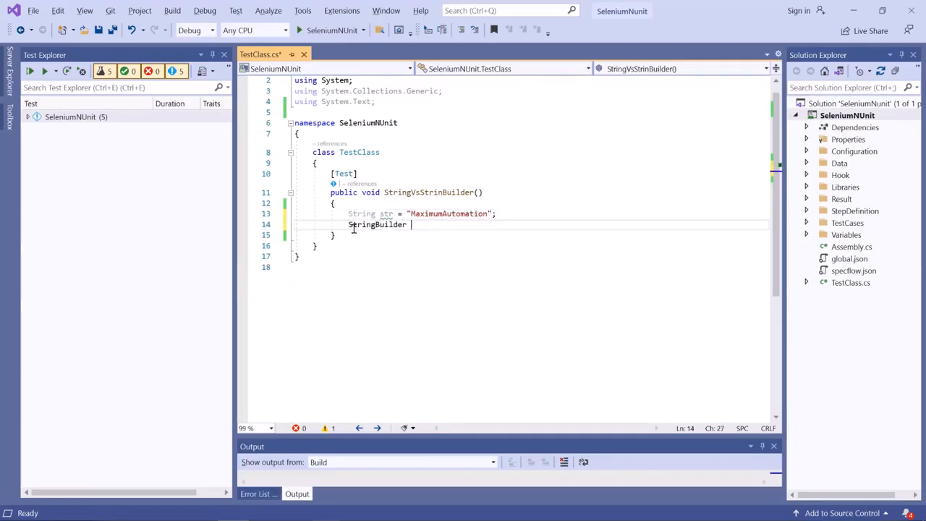
text(strbdr)
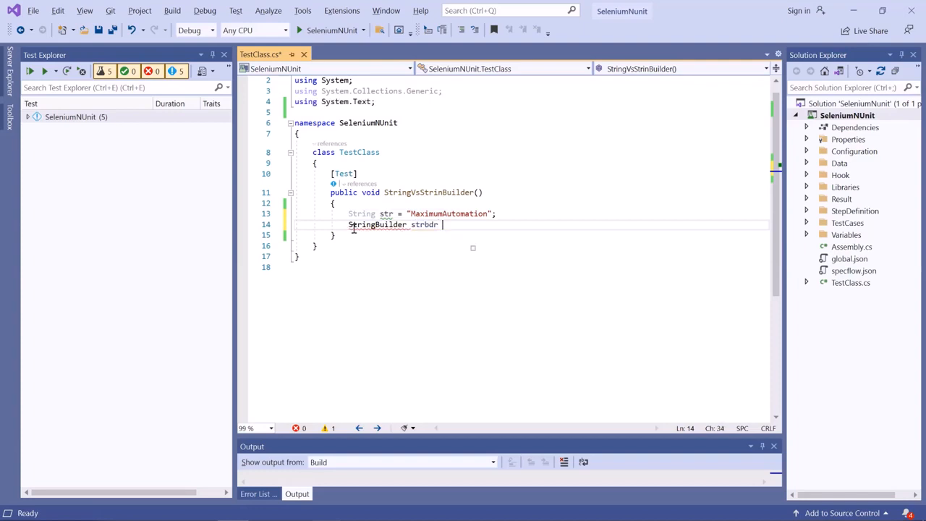
text(= new St)
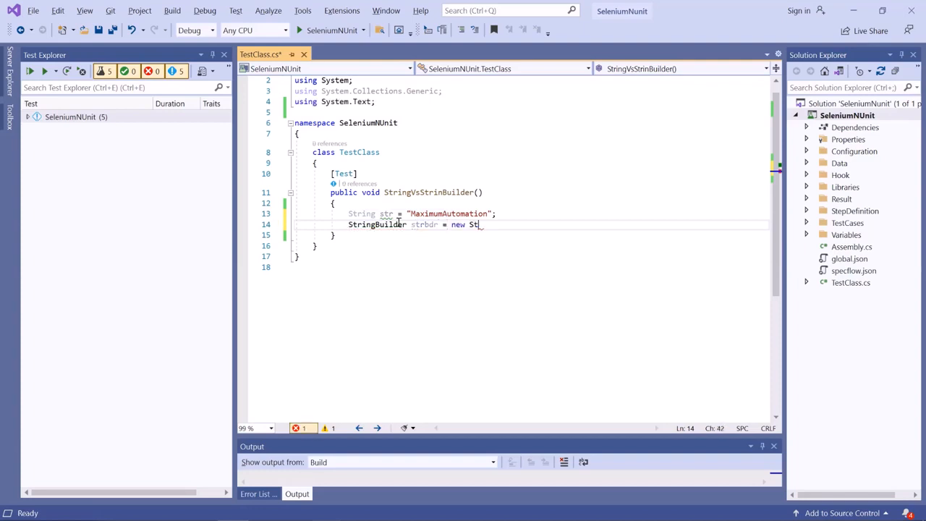
text(ringBuilder)
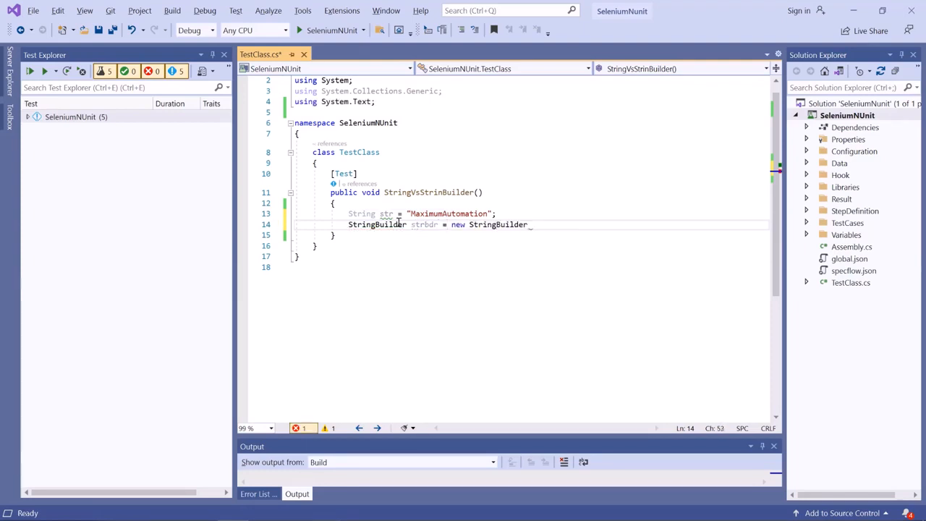
text(("Maximu"))
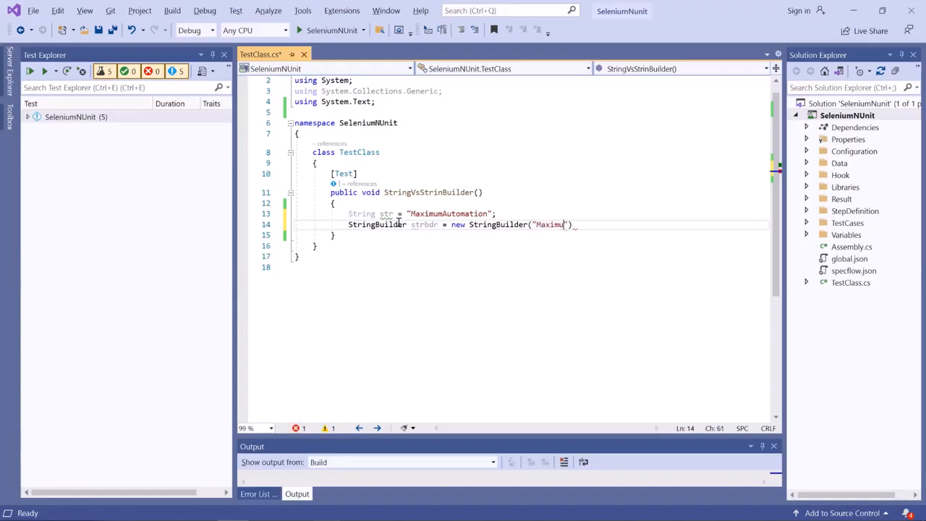
text(Automation)
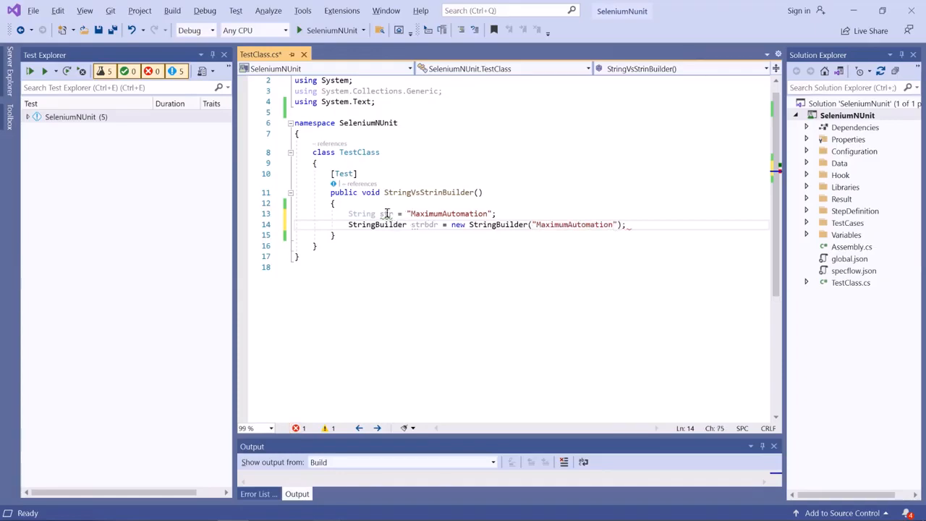
- Review the str and strbdr declarations and add empty lines below them, saving TestClass.cs
double_click(424, 224)
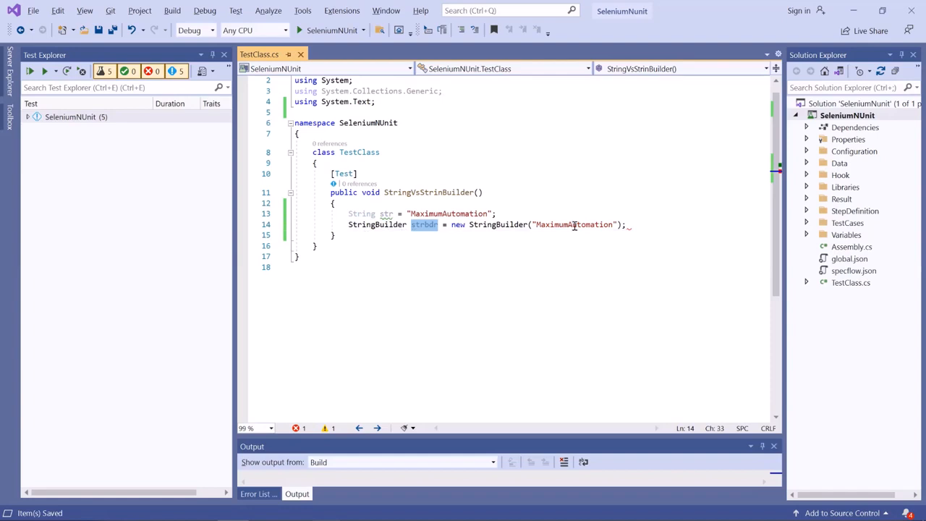
click(634, 224)
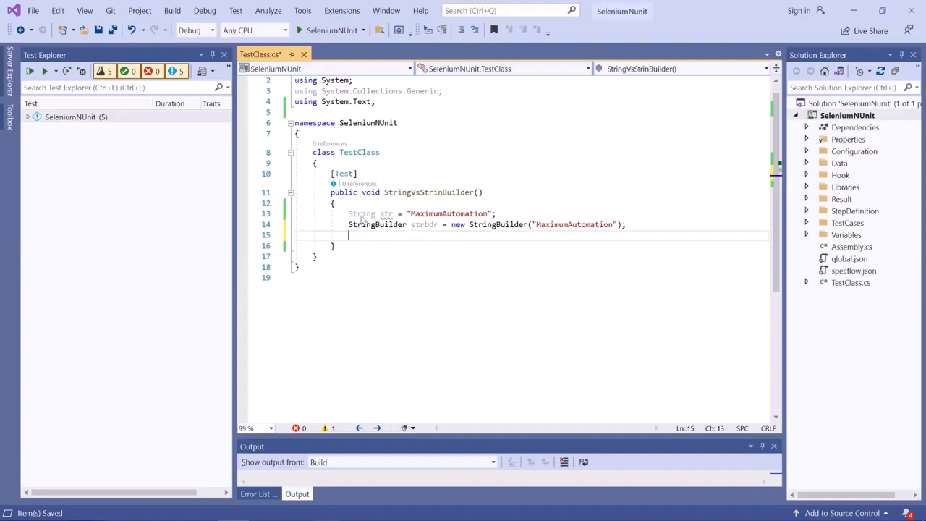
double_click(362, 214)
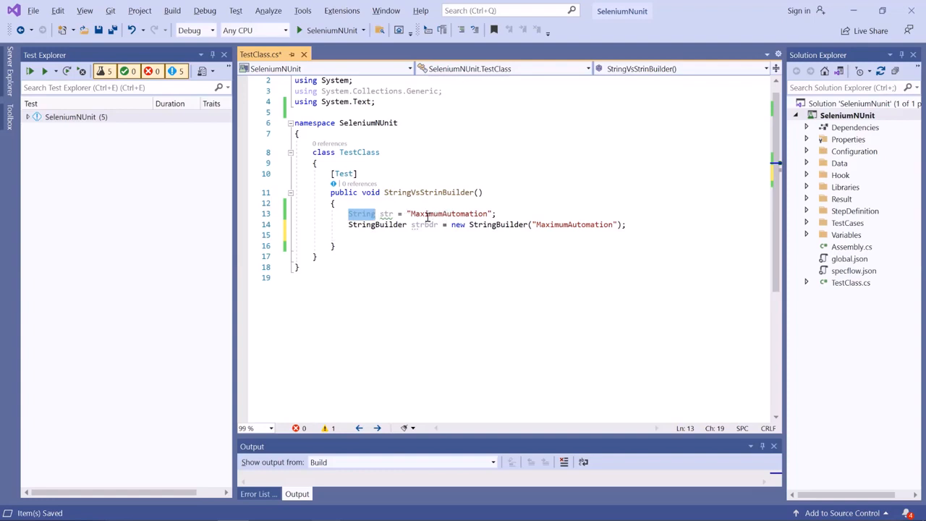
mouse_move(416, 228)
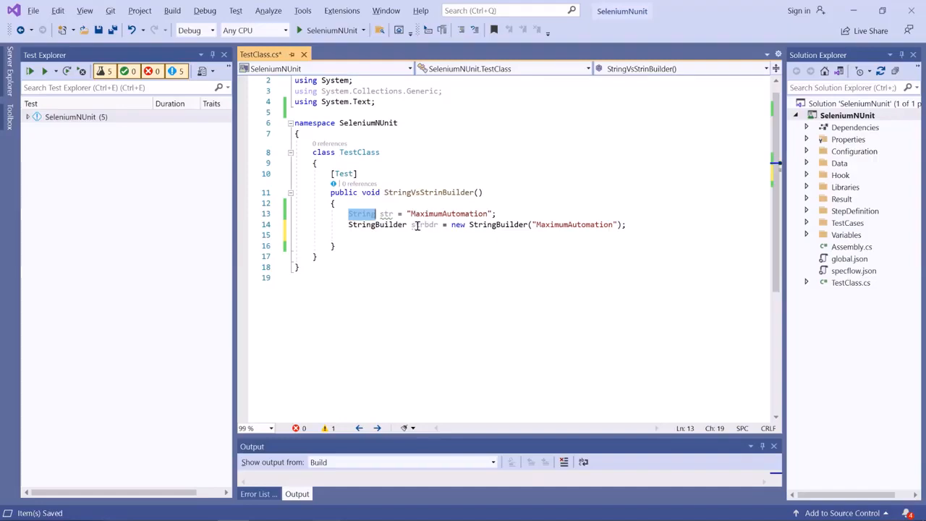
double_click(424, 225)
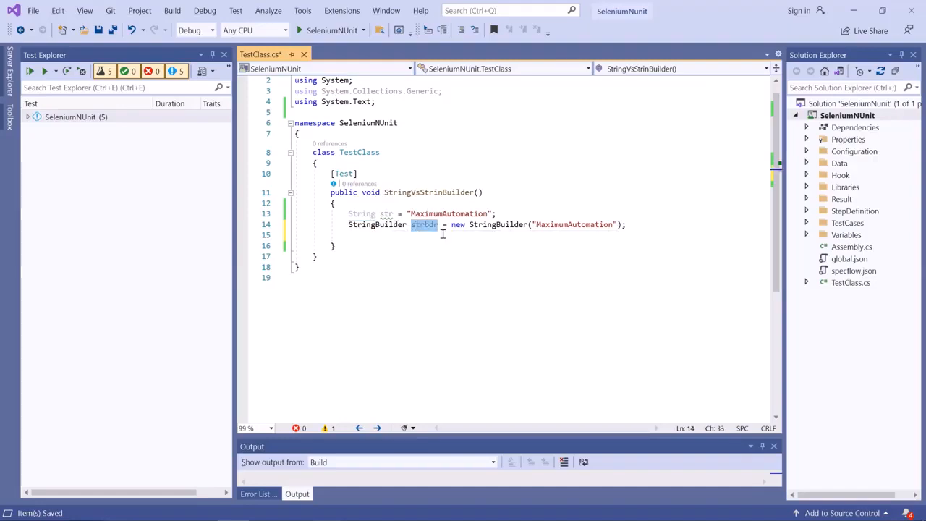
click(365, 234)
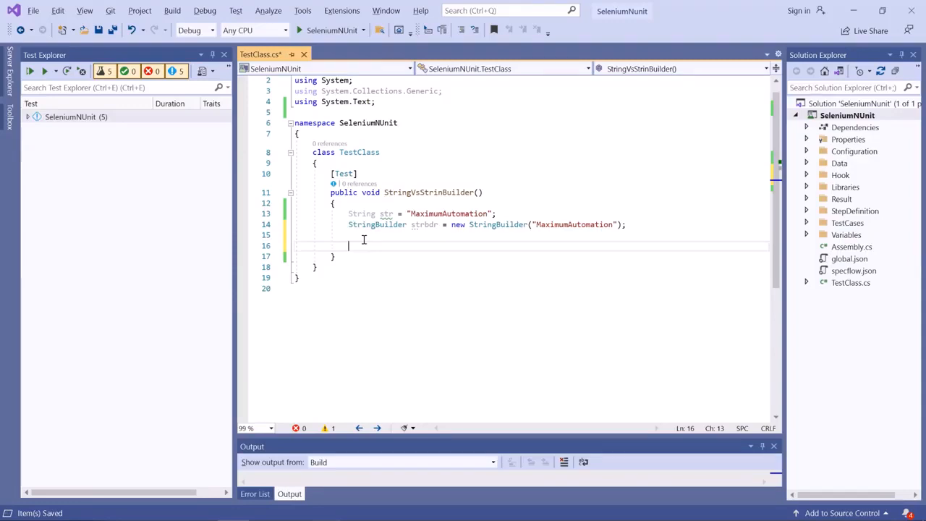
- Write a for loop from i = 0 to 1000 that does str += "Test"; each pass
text(for())
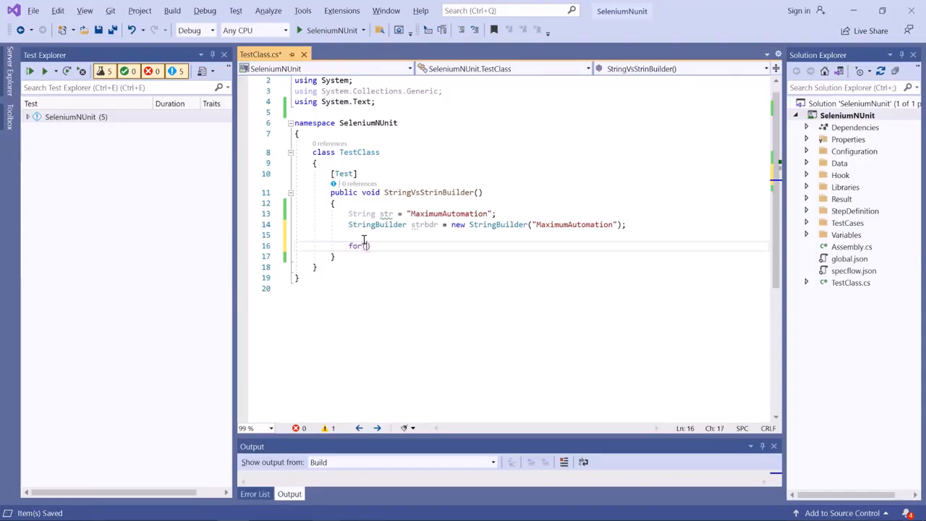
text((int i=0;)
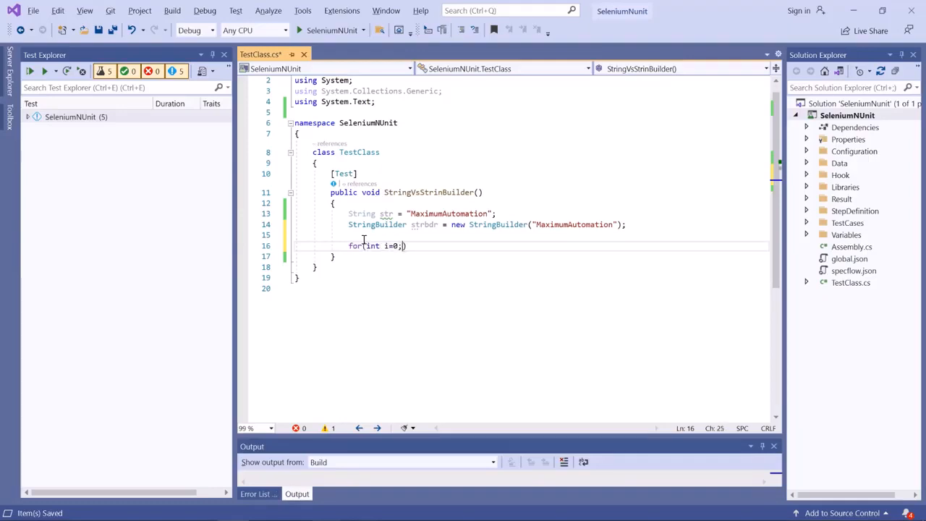
text(i<1000)
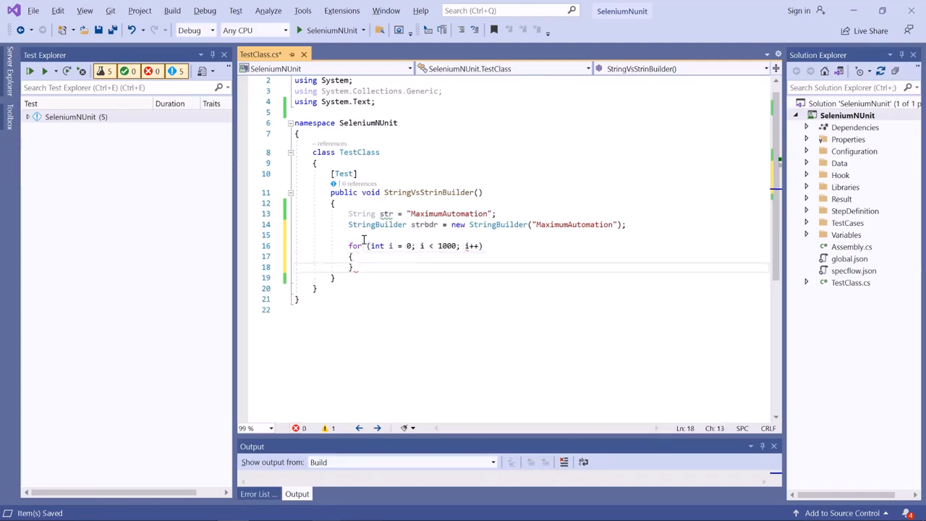
text(str)
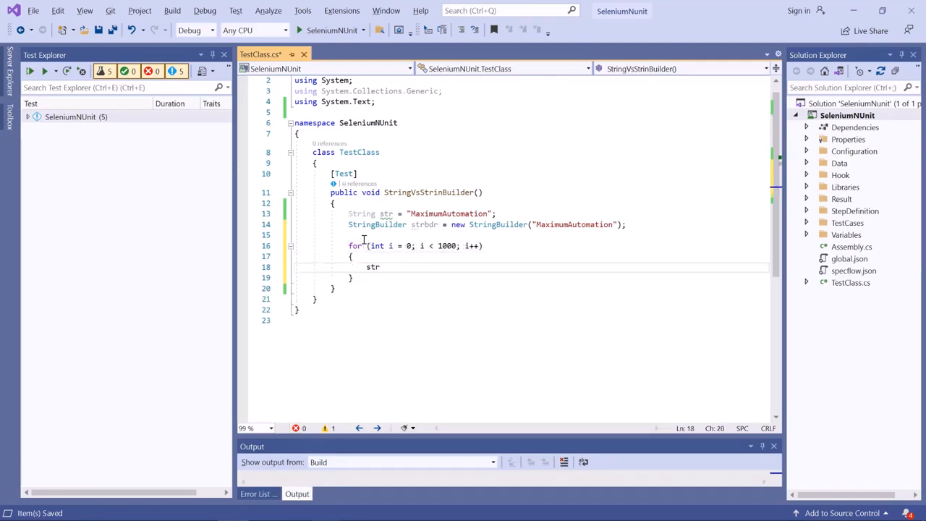
text(+=)
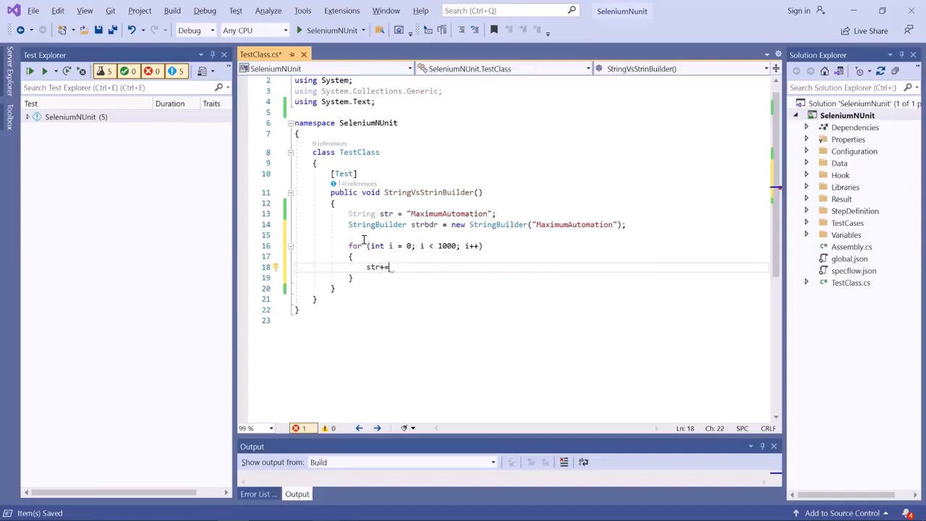
text("Test";)
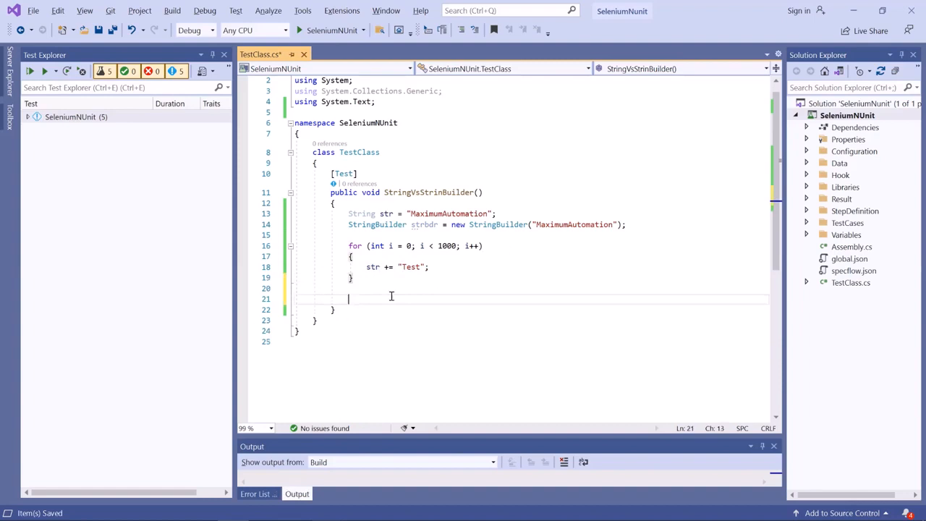
mouse_move(382, 299)
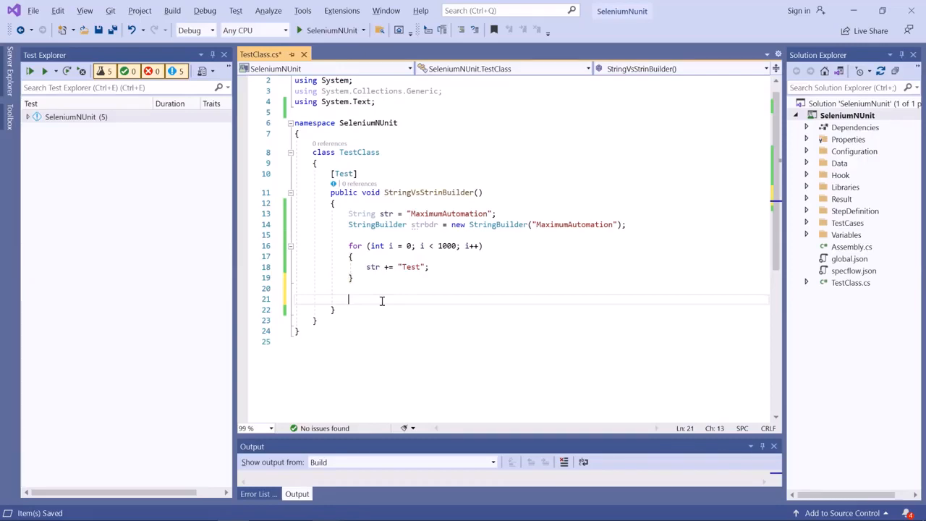
- Write a second loop for (int j = 0; j < 1000; j++) calling strbdr.Append("Test");
text(for)
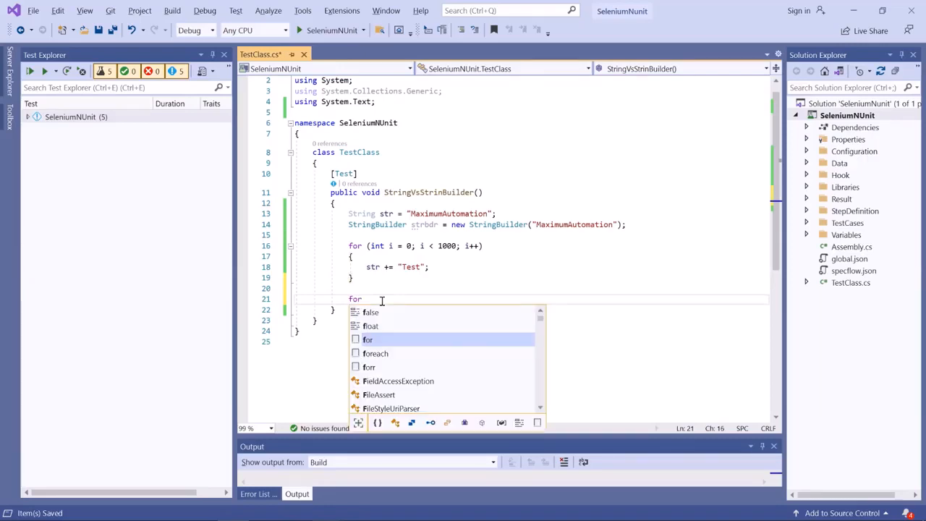
text((int)
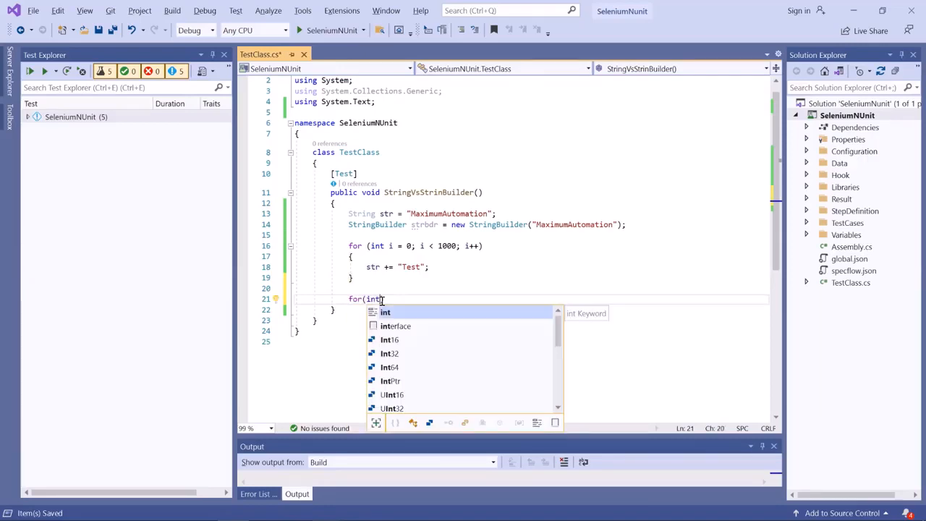
text(j=0))
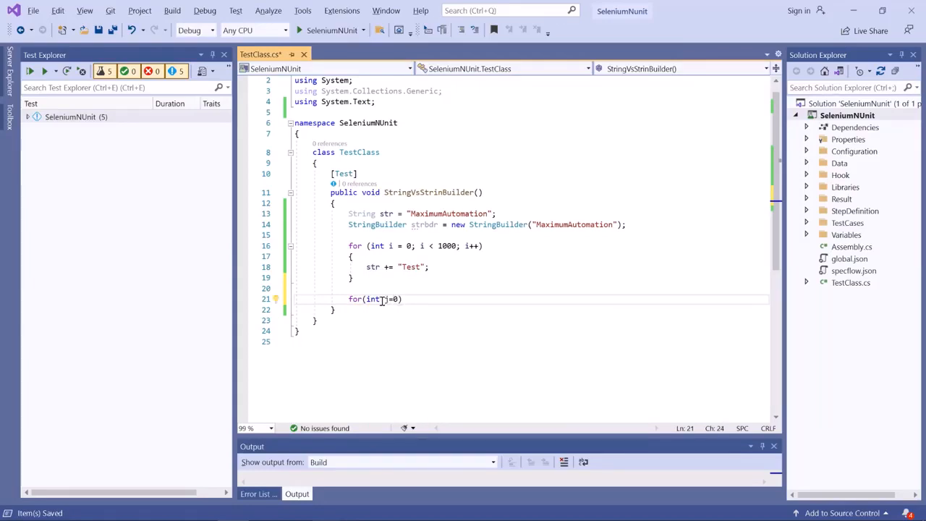
text(;j<1000)
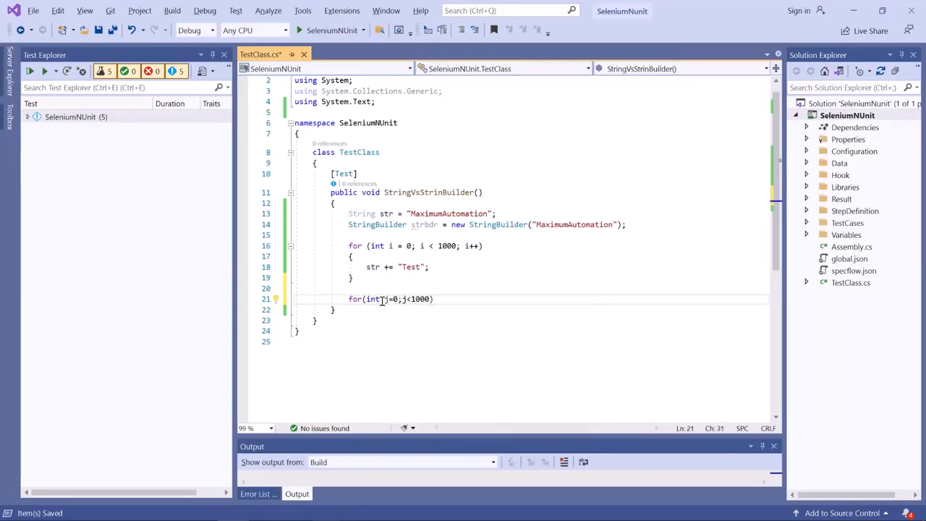
text(;j++))
text({)
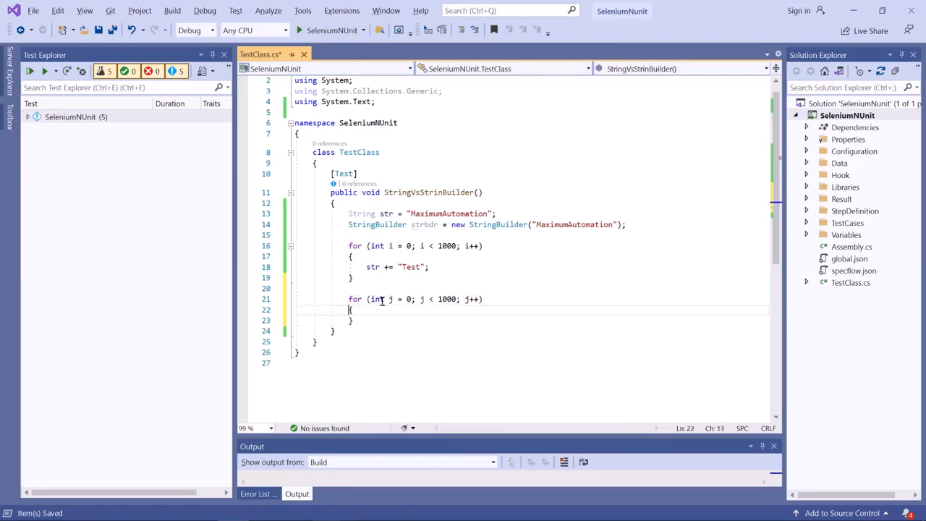
text(strbdr.)
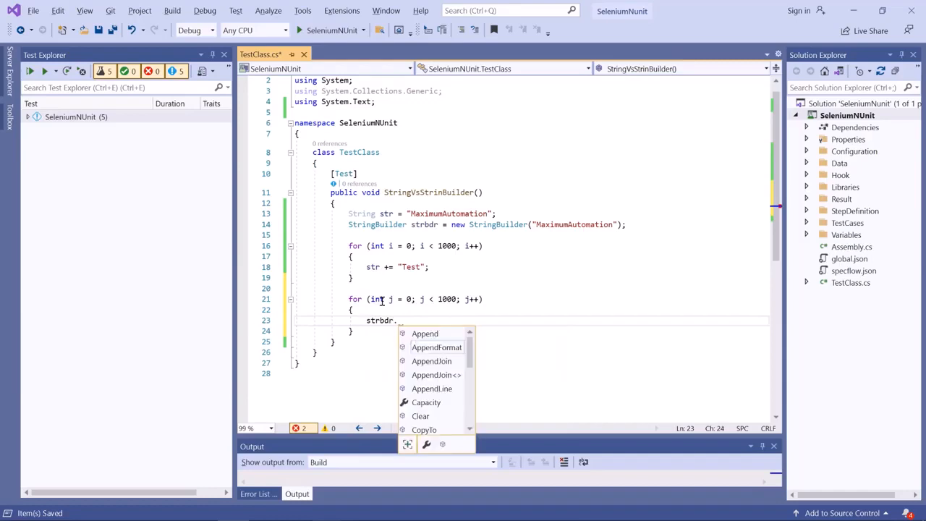
text(Append)
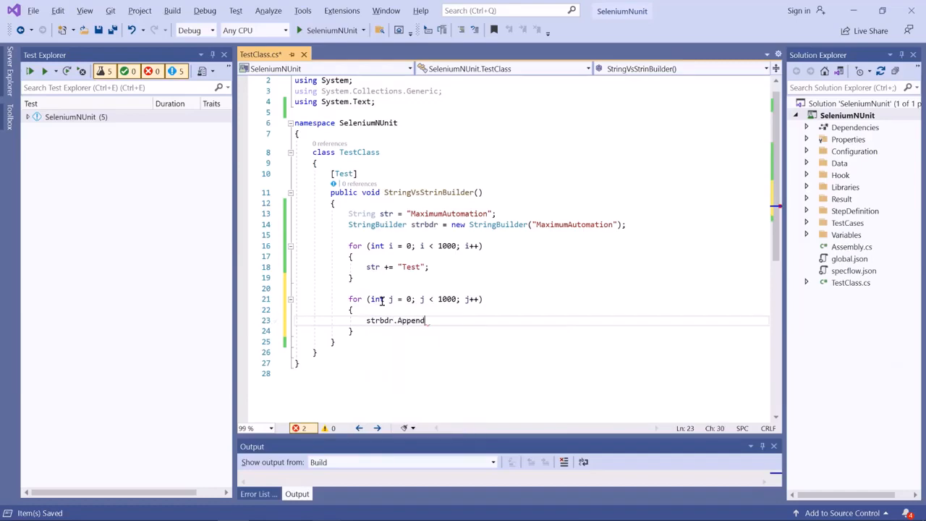
text(("Test");)
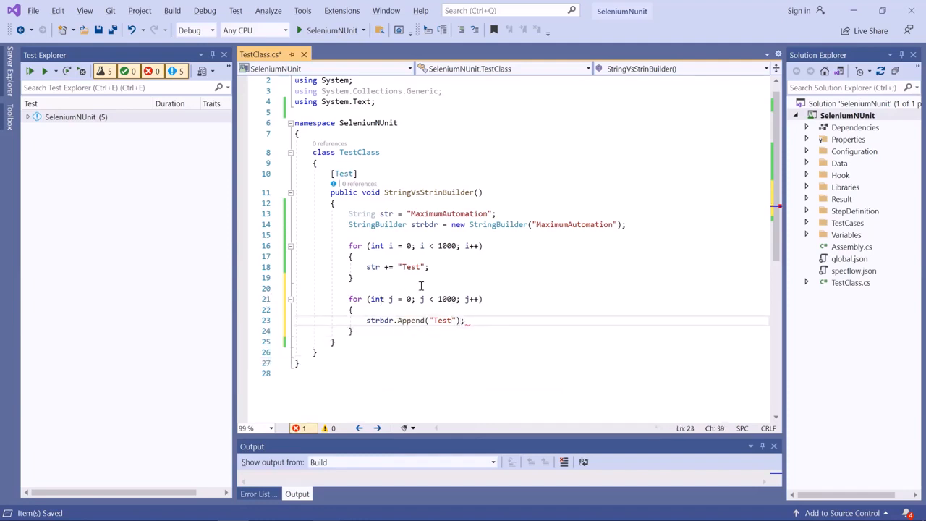
mouse_move(369, 278)
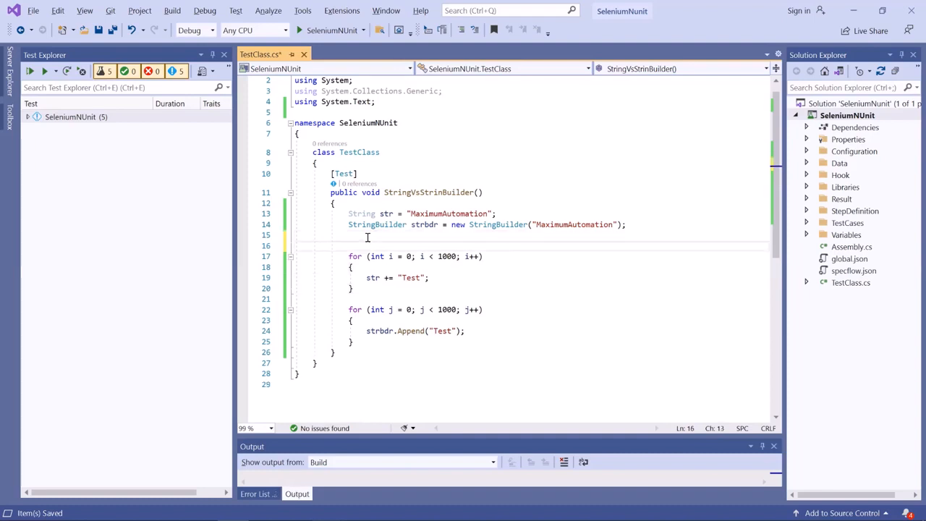
- Declare Stopwatch sw = new Stopwatch(); before the loops and import System.Diagnostics via quick action
key(enter)
text(Stopwatch)
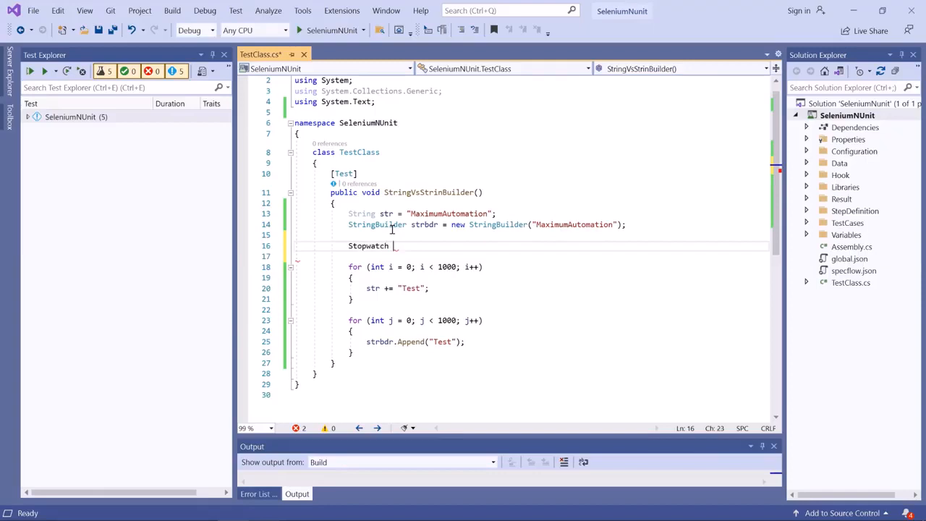
text(sw)
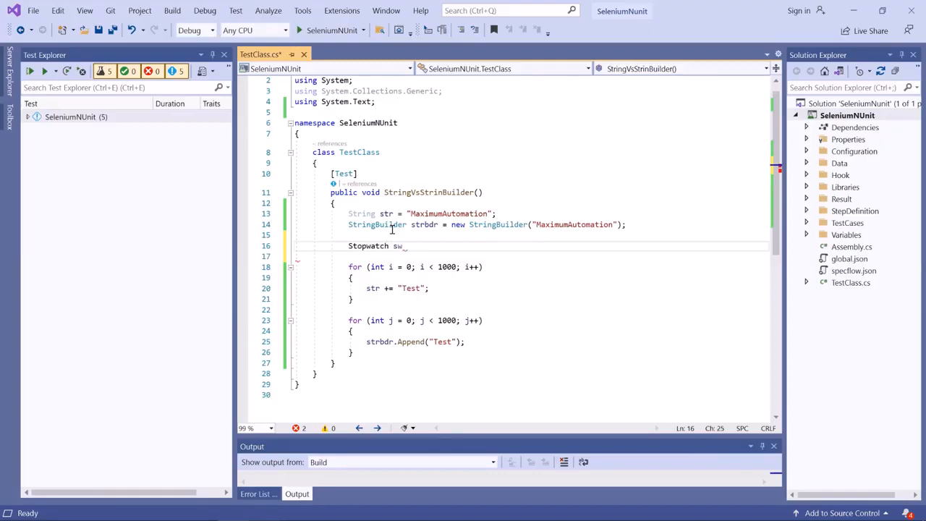
text(=)
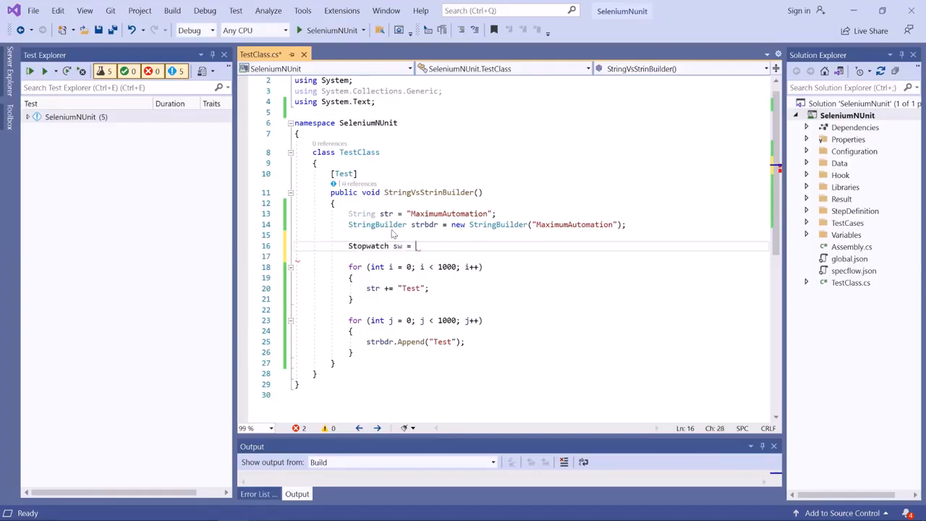
text(new)
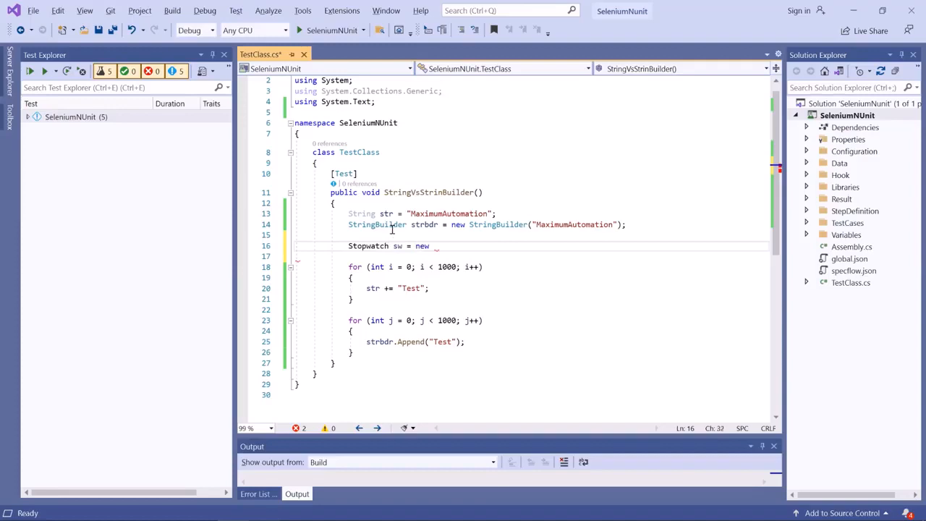
text(Stopwatch();)
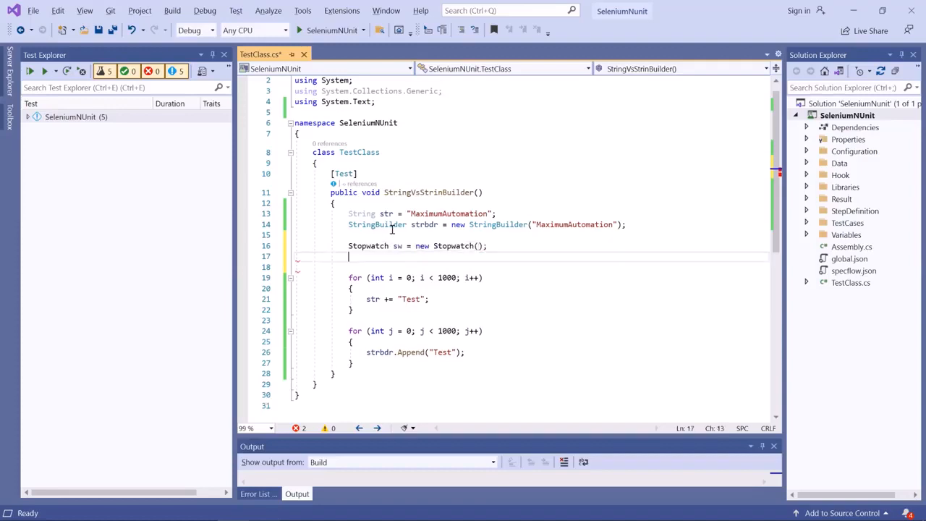
click(335, 259)
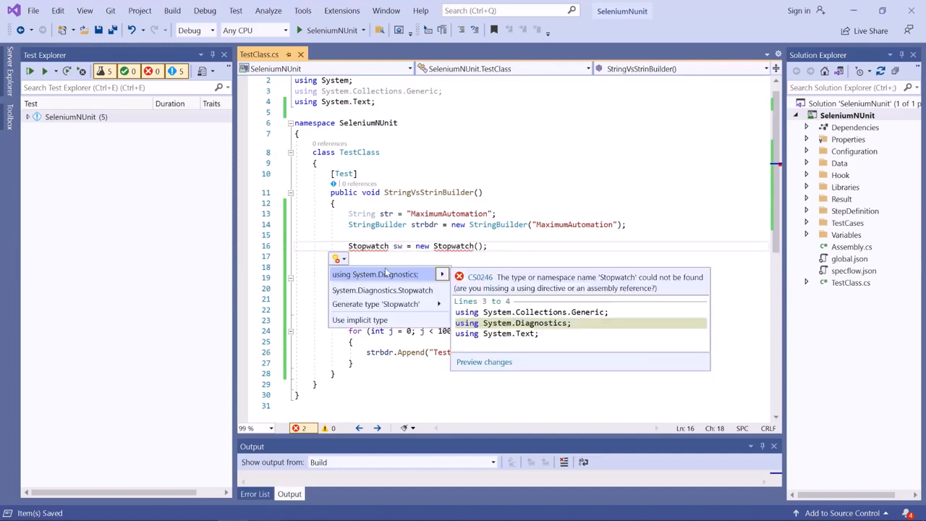
click(382, 289)
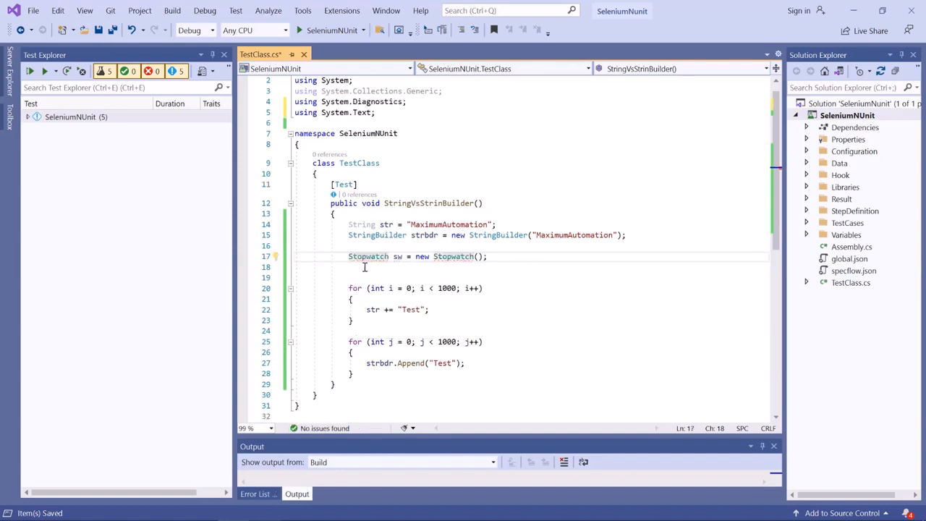
- Start the stopwatch with sw.Start(); before the string concatenation loop
text(sw.)
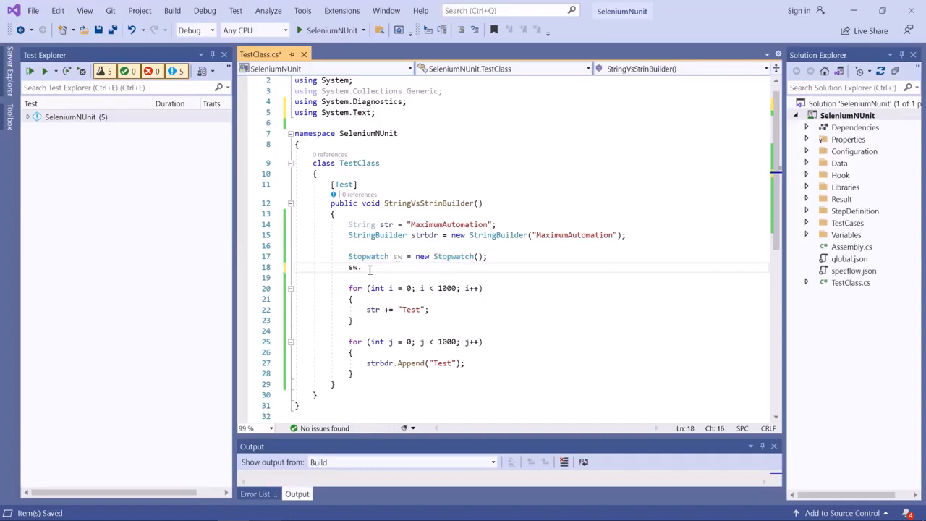
text(Start)
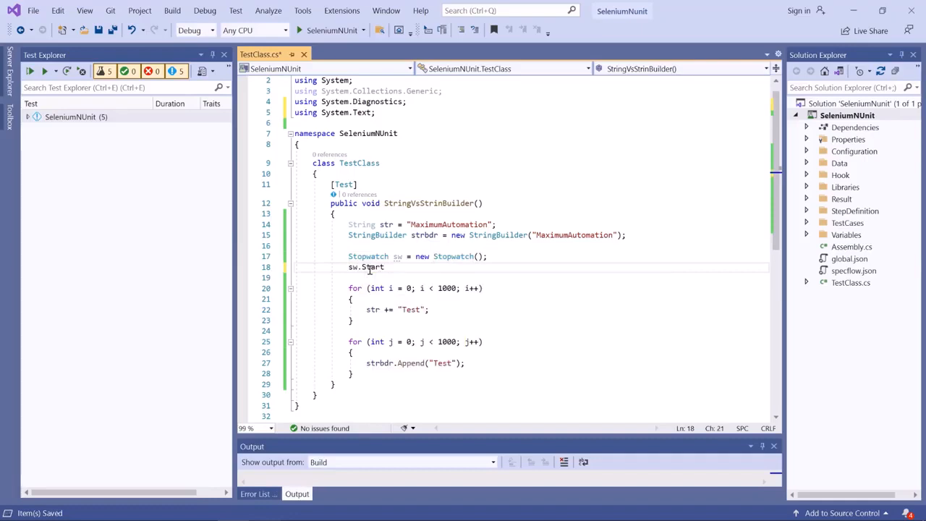
text(();)
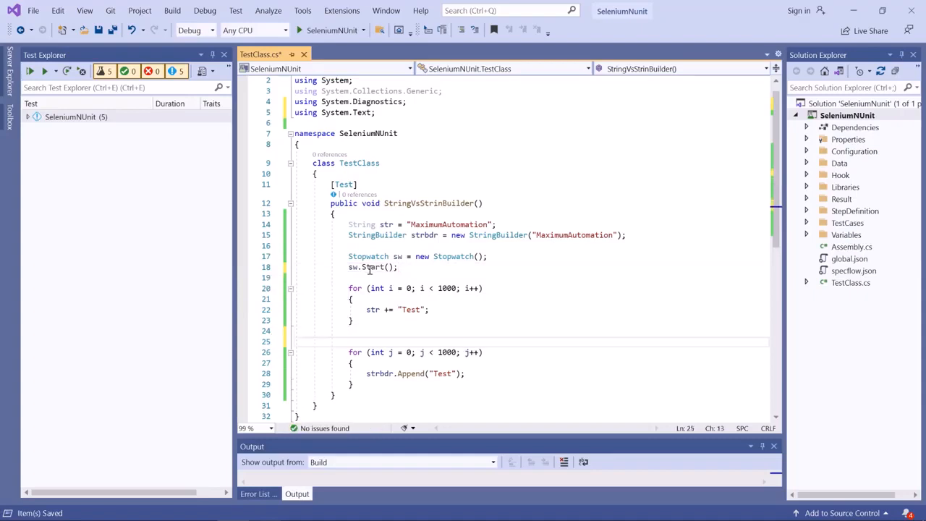
text(sw.)
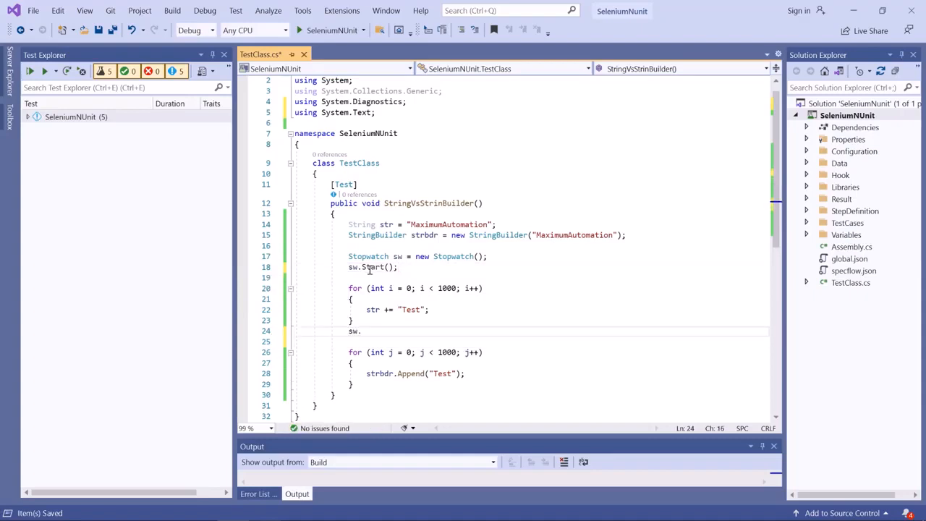
- After loop one add sw.Stop(); and Console.WriteLine("Time Taken" + sw.ElapsedMilliseconds);
text(.)
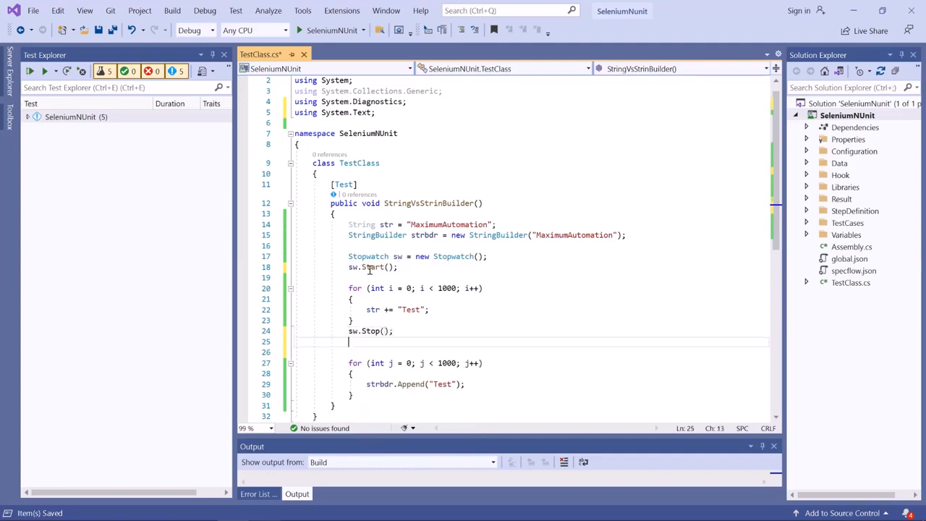
text(Console.W)
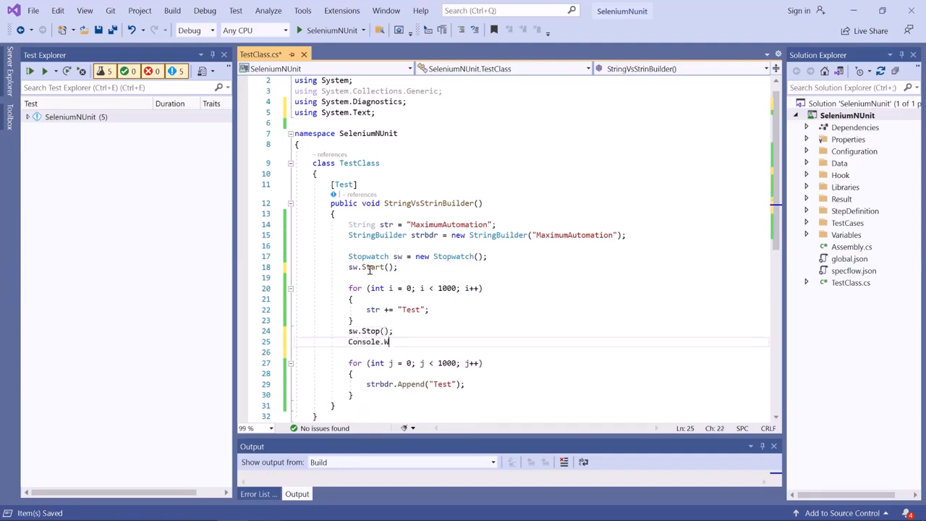
text(riteLine())
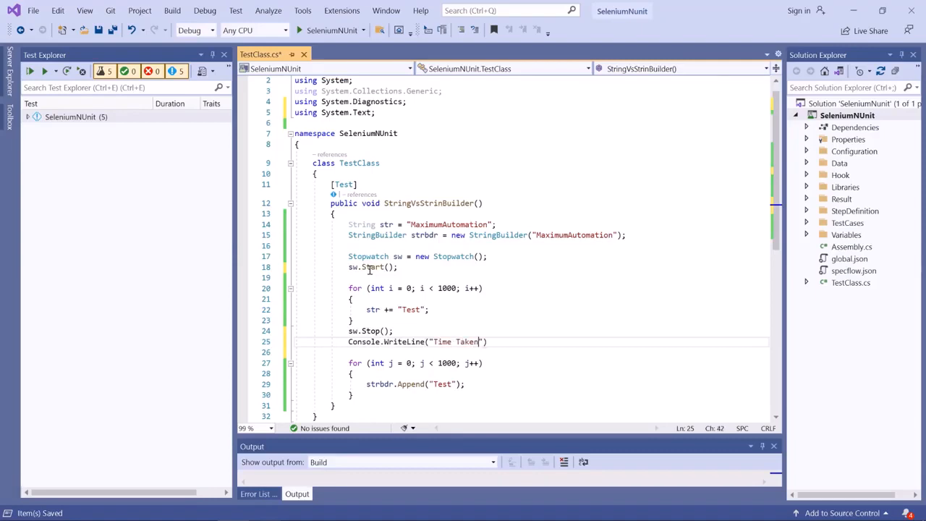
text(+)
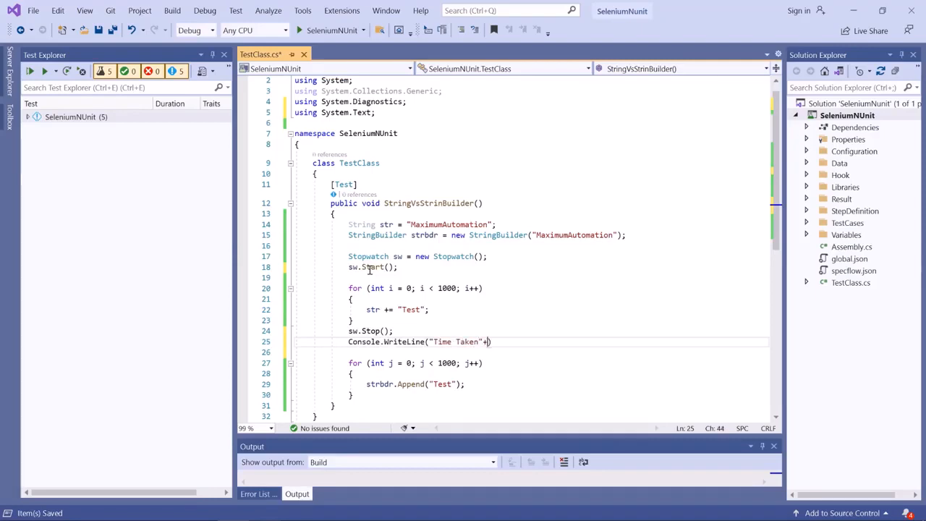
text(sw.)
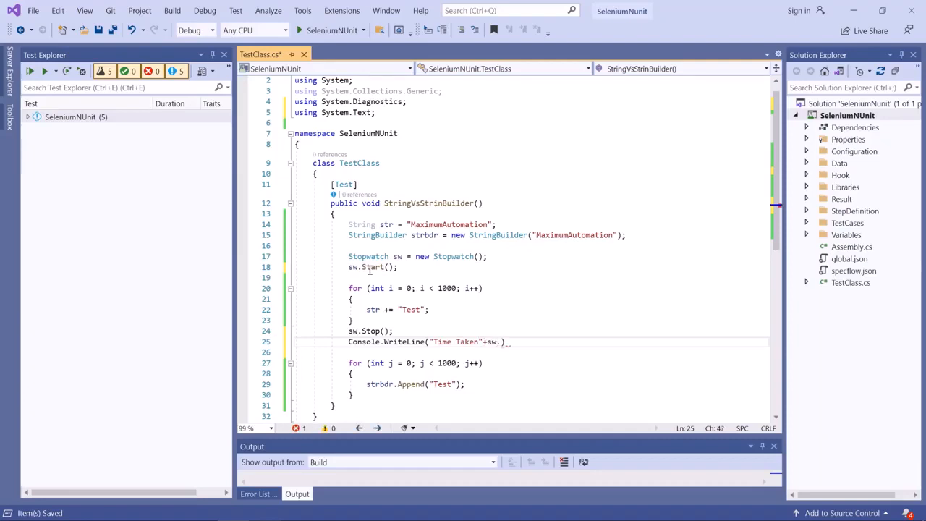
text(ElapsedMilliseconds)
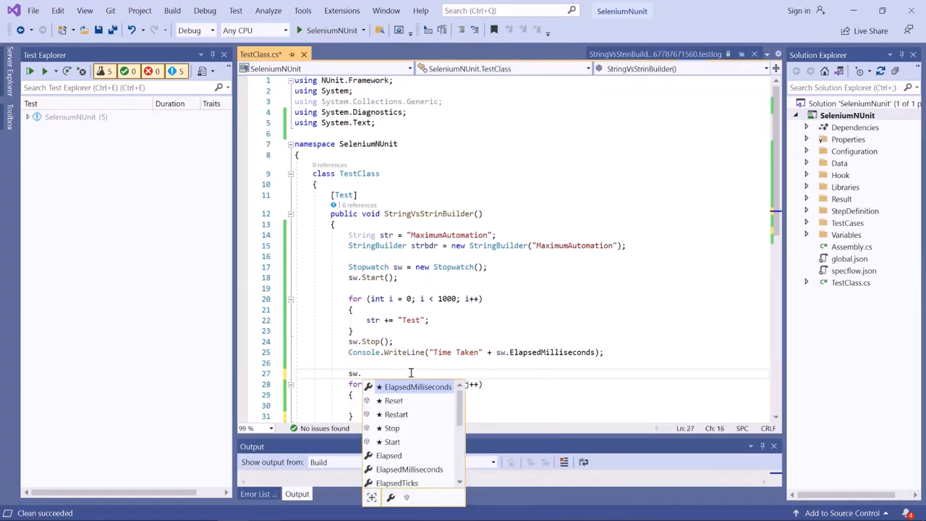
- Add sw.Restart(); before loop two and the same Stop and WriteLine after it
text(re)
text(sw.)
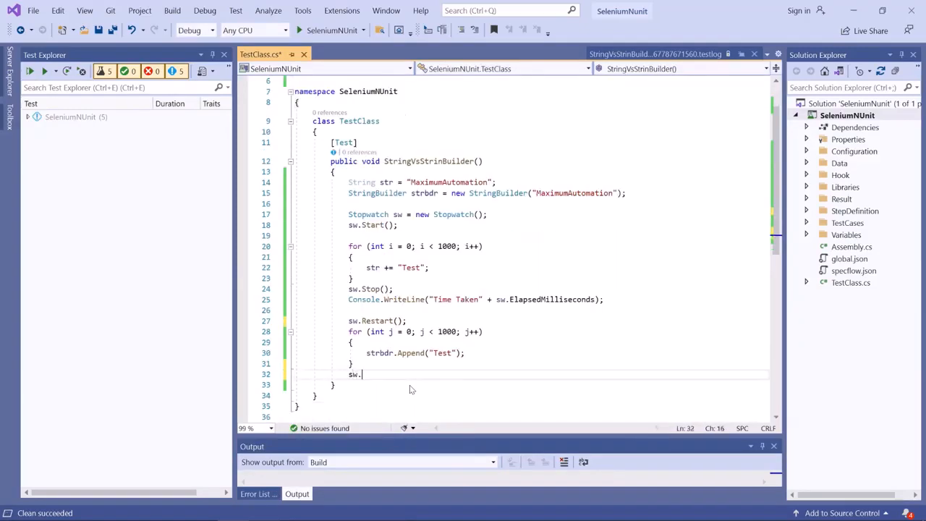
text(Stop();)
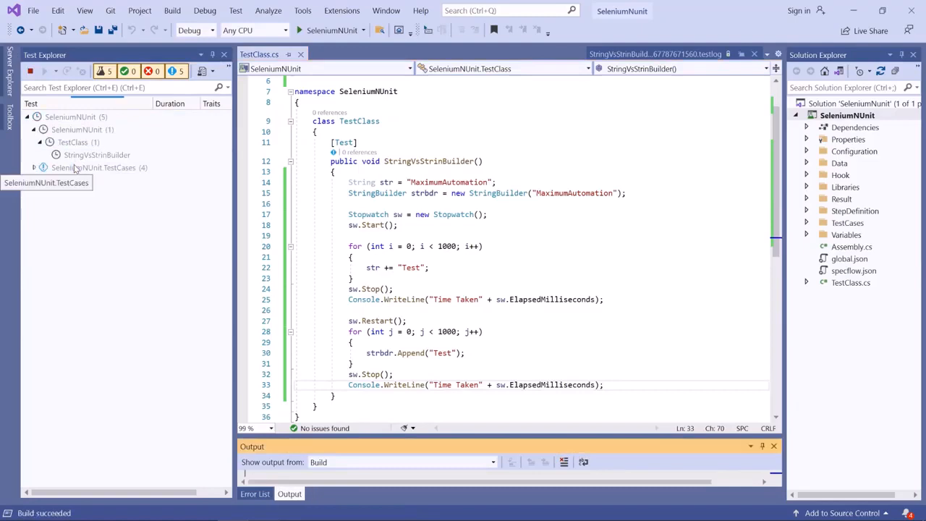
- Run the StringVsStrinBuilder test from Test Explorer's context menu
click(30, 69)
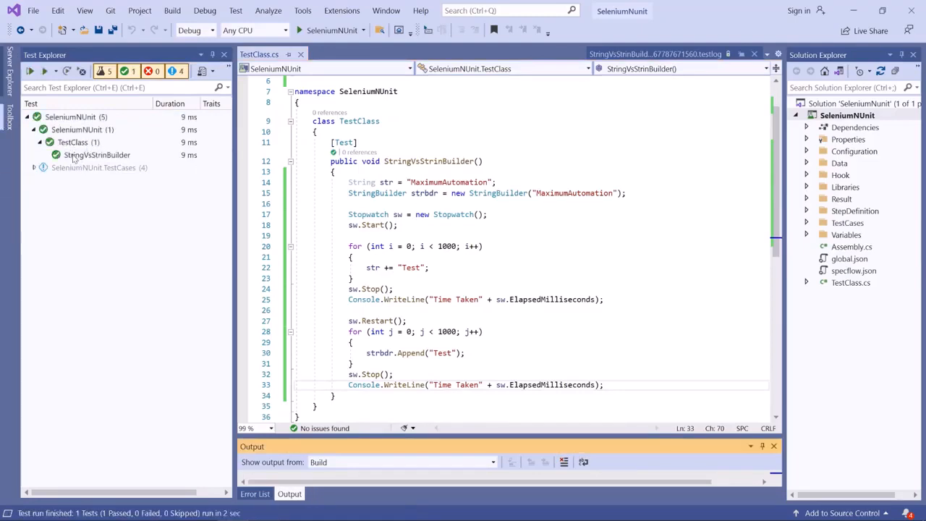
right_click(97, 154)
text( : )
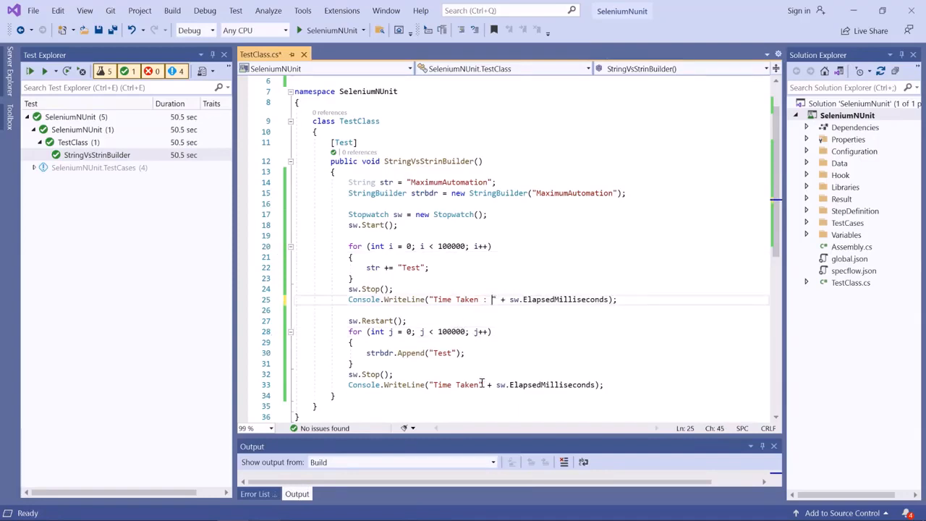
- Rerun the test and open its log showing Time Taken 54363 ms versus 2 ms
right_click(99, 168)
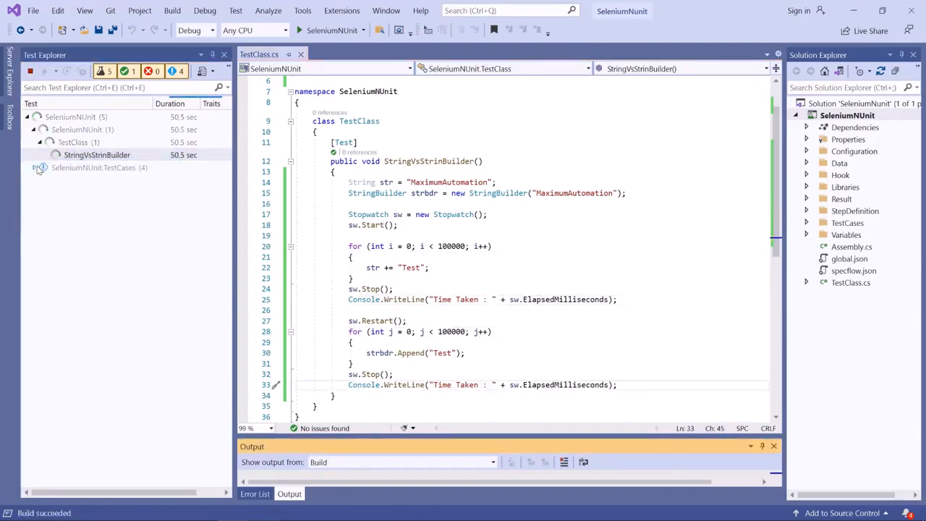
right_click(94, 167)
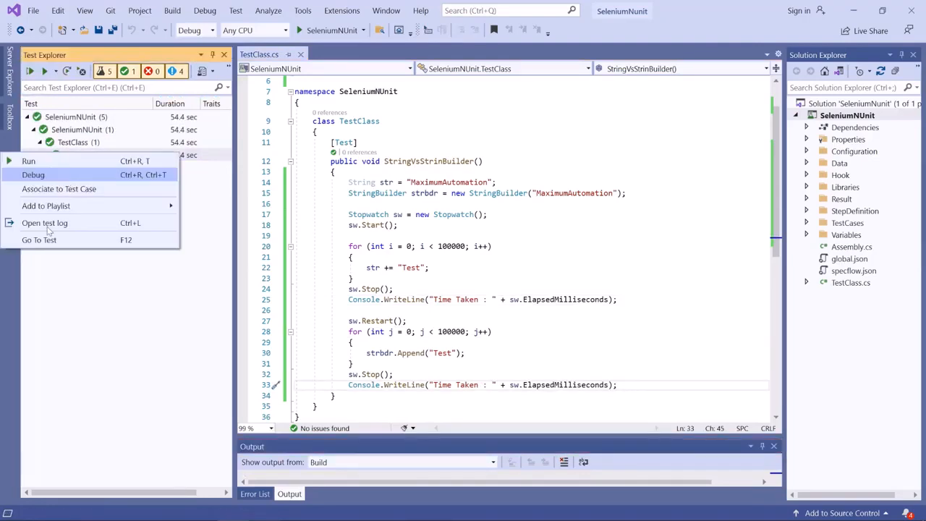
click(45, 223)
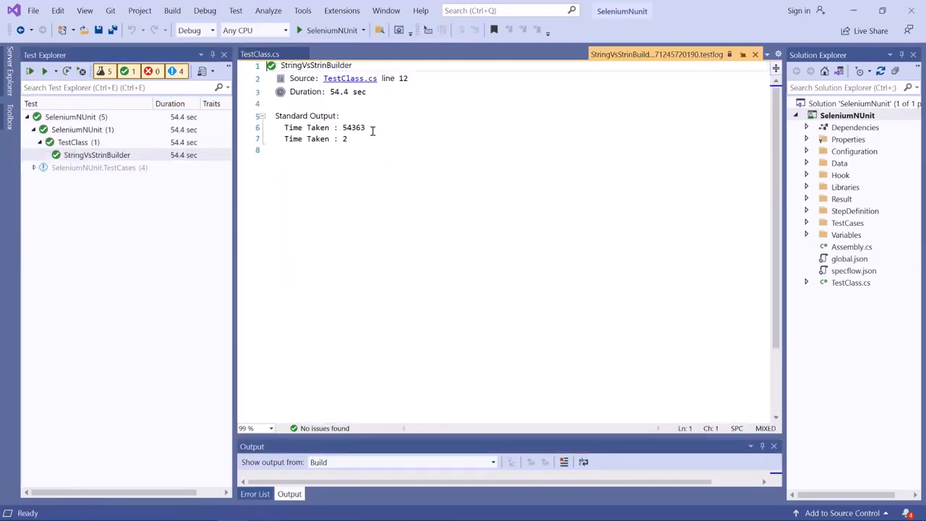
double_click(353, 128)
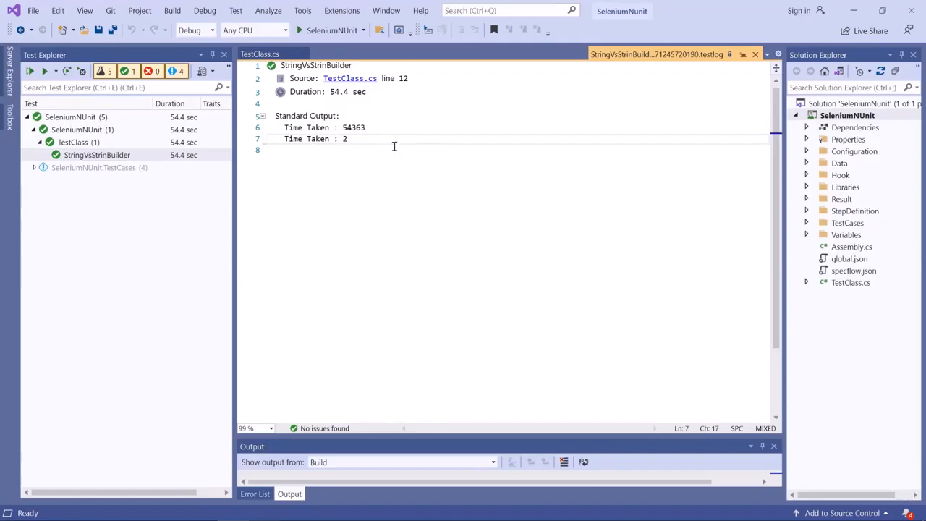
mouse_move(416, 147)
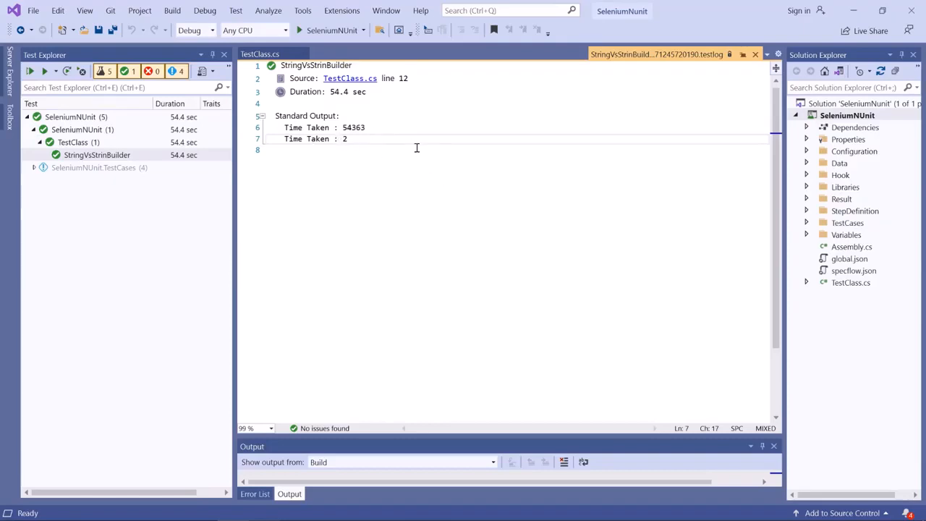
mouse_move(390, 158)
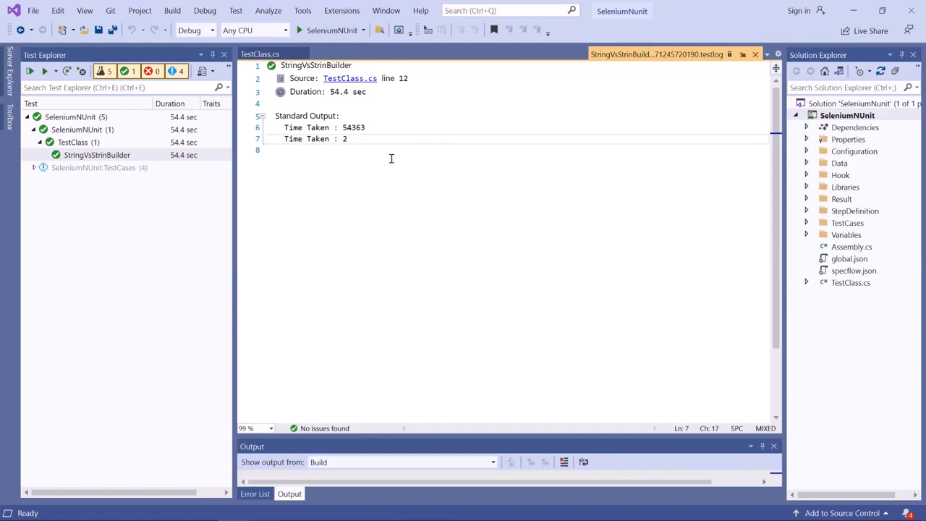